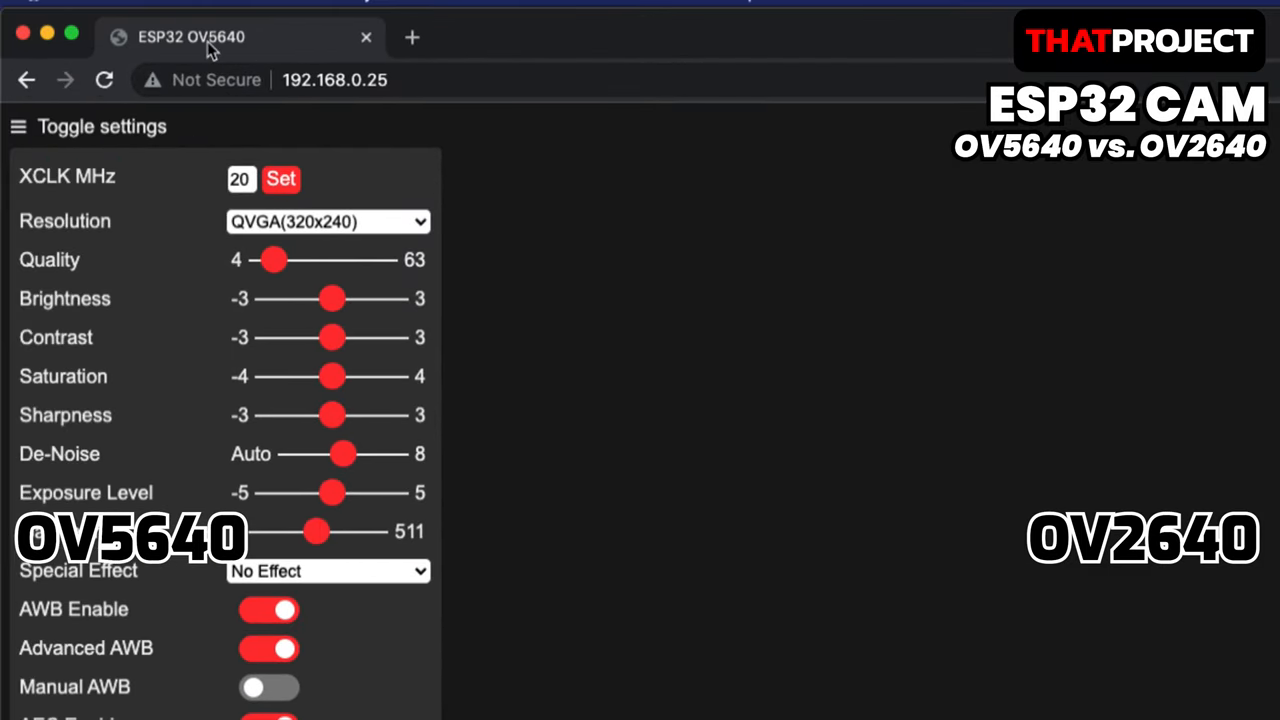
pyautogui.moveTo(358, 148)
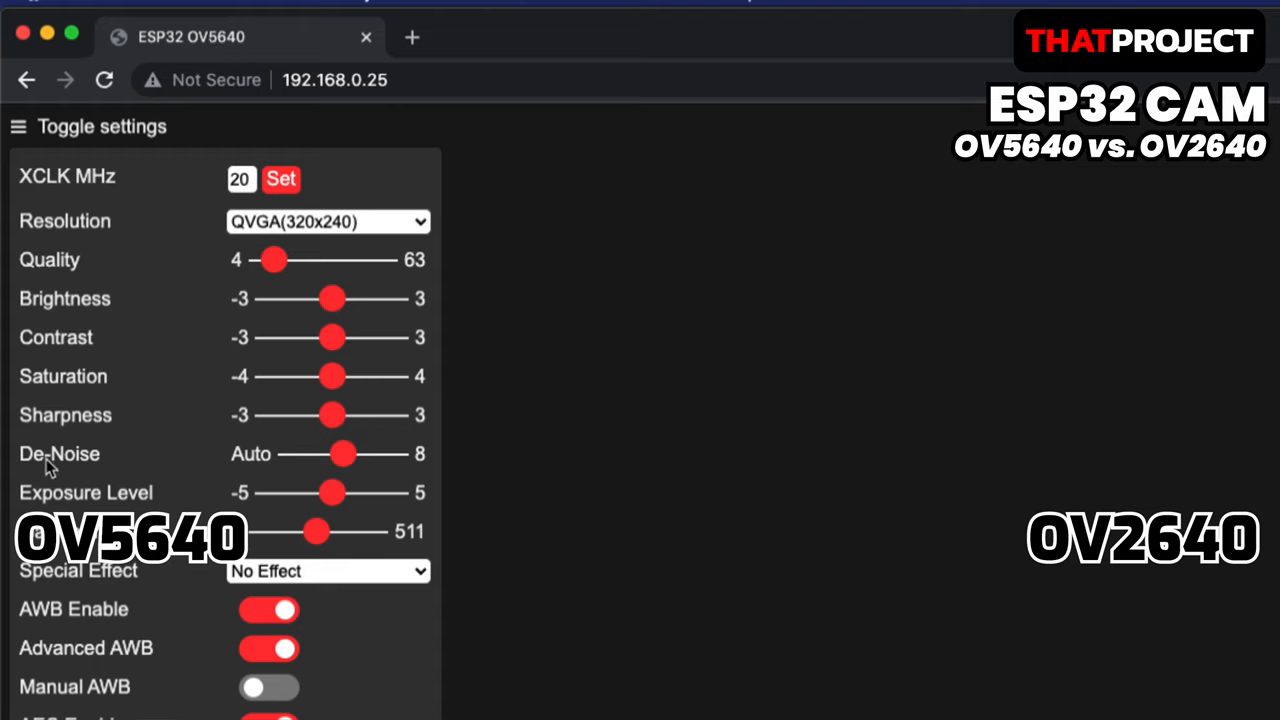
pyautogui.moveTo(236, 298)
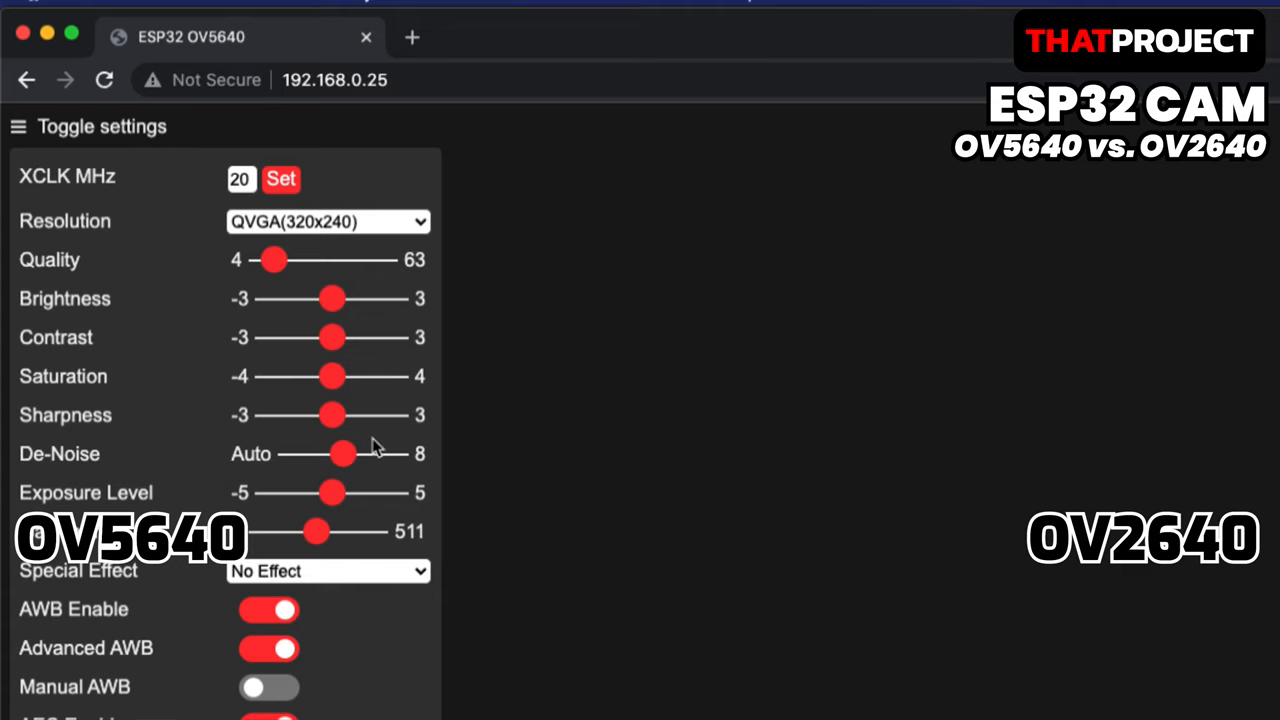
# - Scroll the OV5640 settings sidebar down to the Advanced Settings sections
pyautogui.scroll(-3)
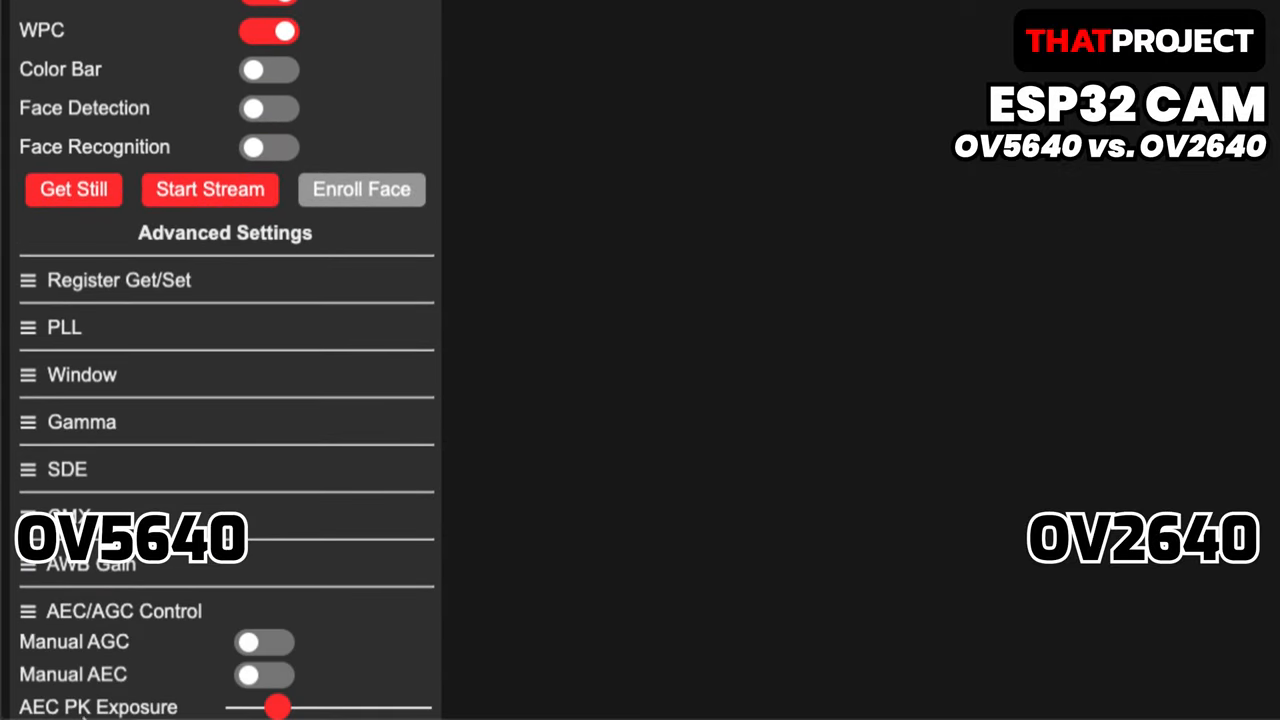
pyautogui.moveTo(152, 664)
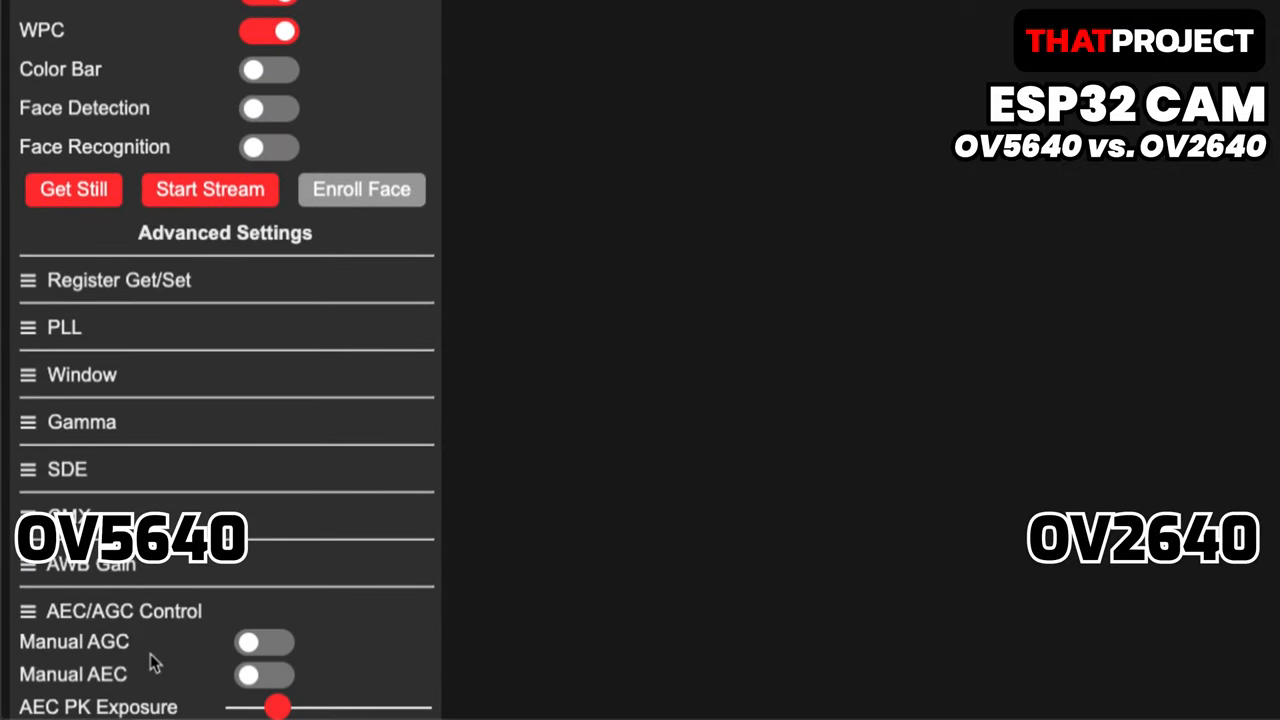
# - Expand the CMX settings section to inspect it, then fold it back up
pyautogui.click(68, 468)
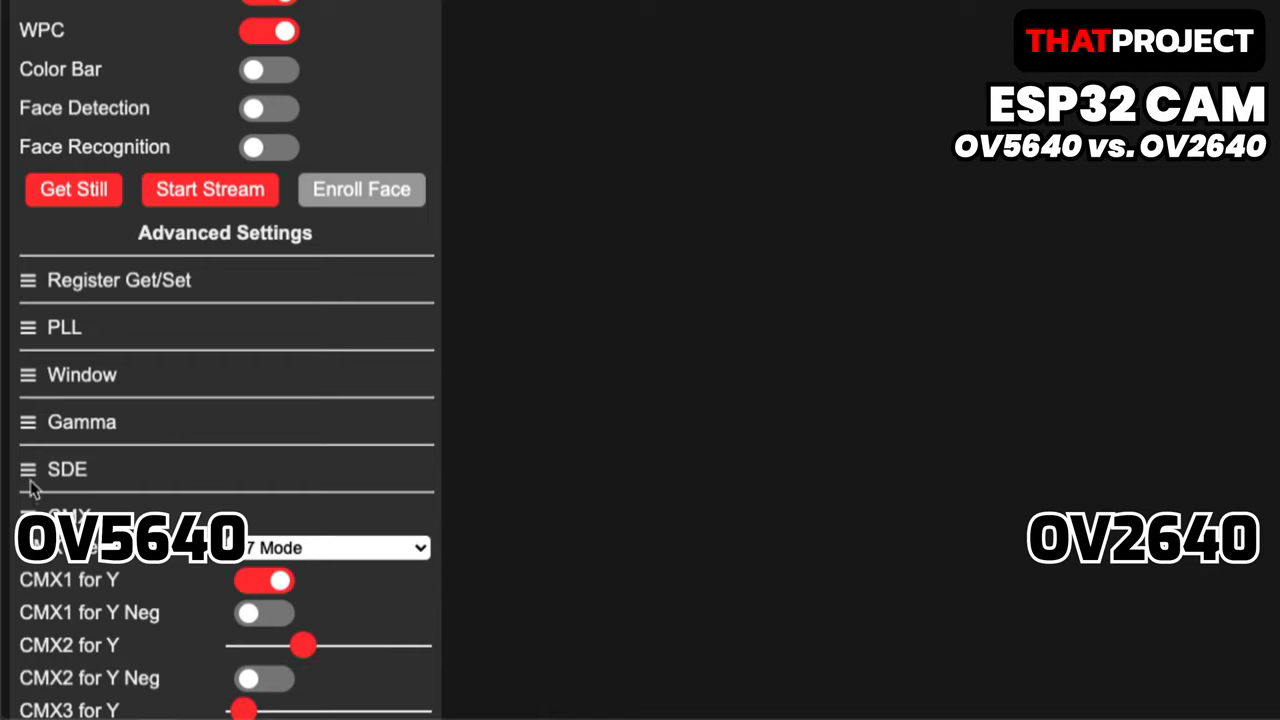
pyautogui.click(84, 376)
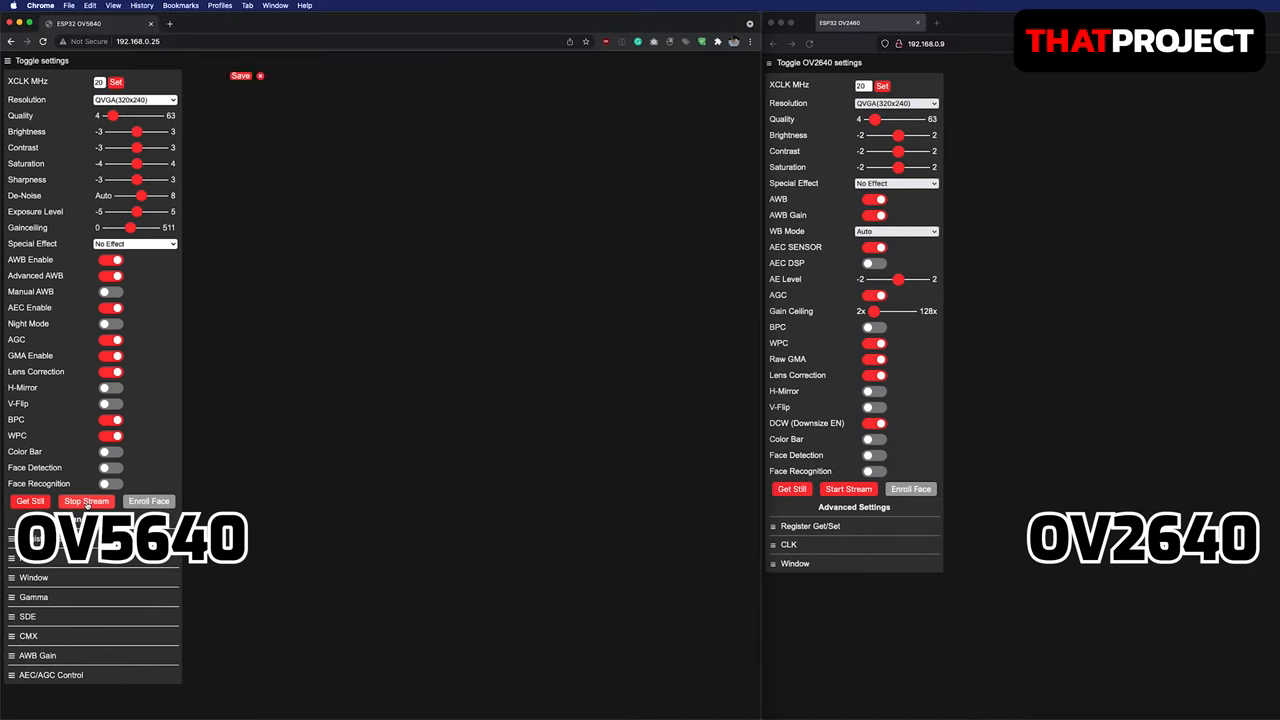
# - Start the OV2640 live stream and set both OV5640 and OV2640 to VGA (640x480)
pyautogui.click(848, 488)
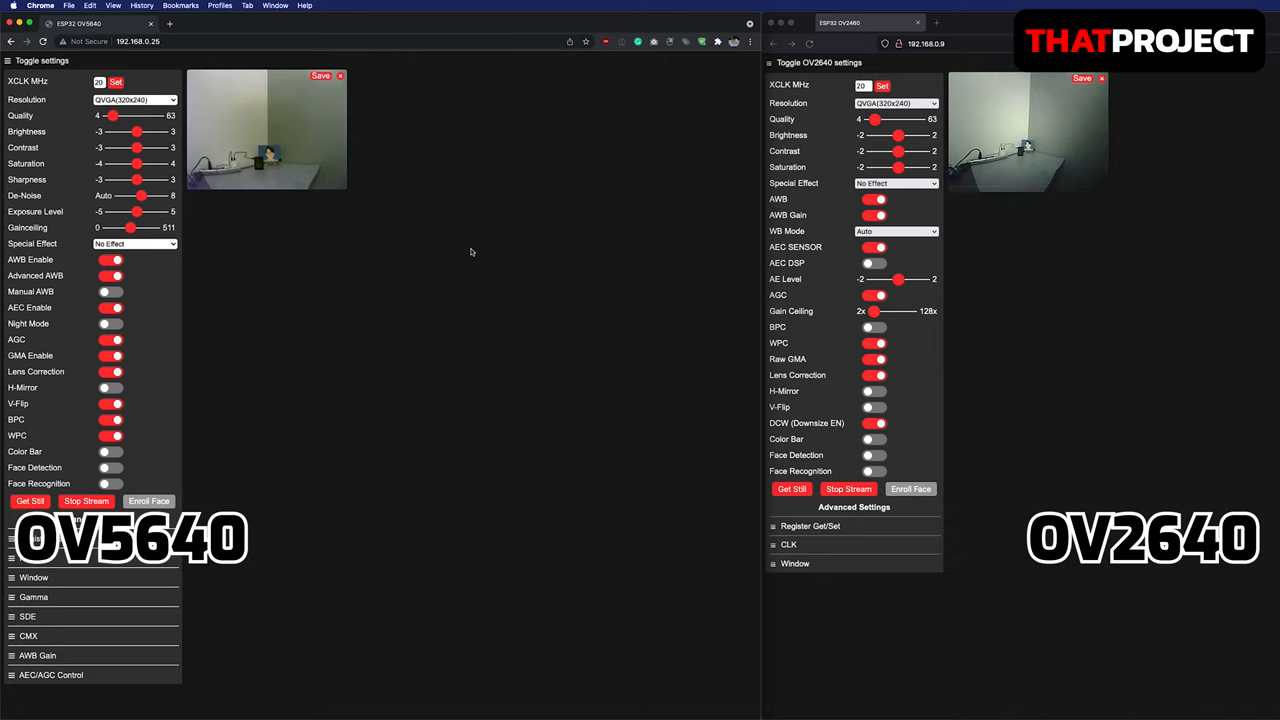
pyautogui.click(132, 100)
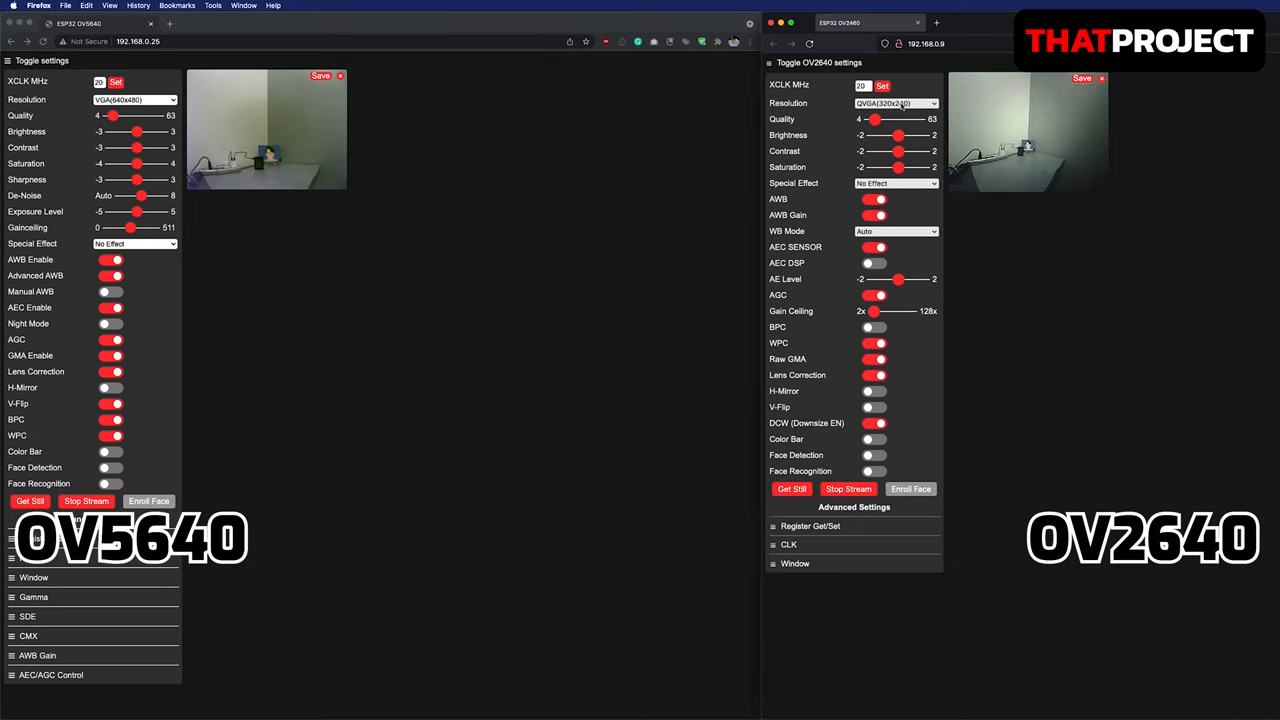
pyautogui.click(896, 104)
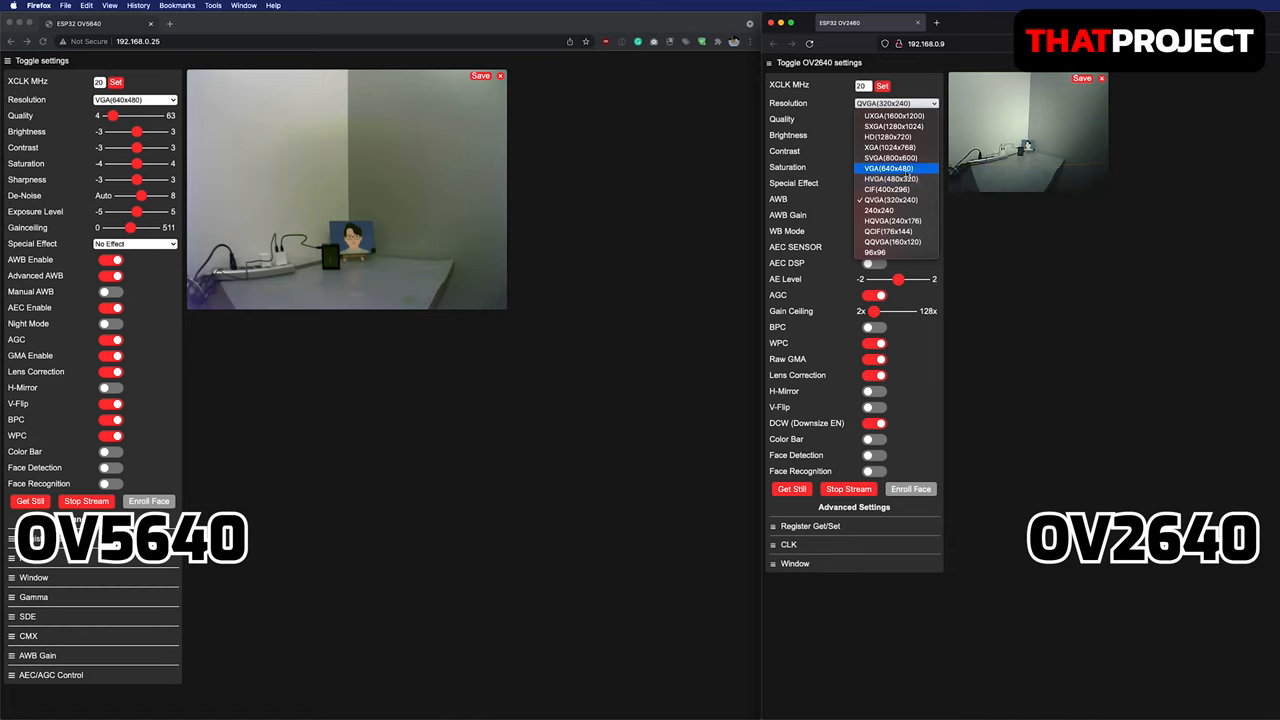
pyautogui.click(892, 168)
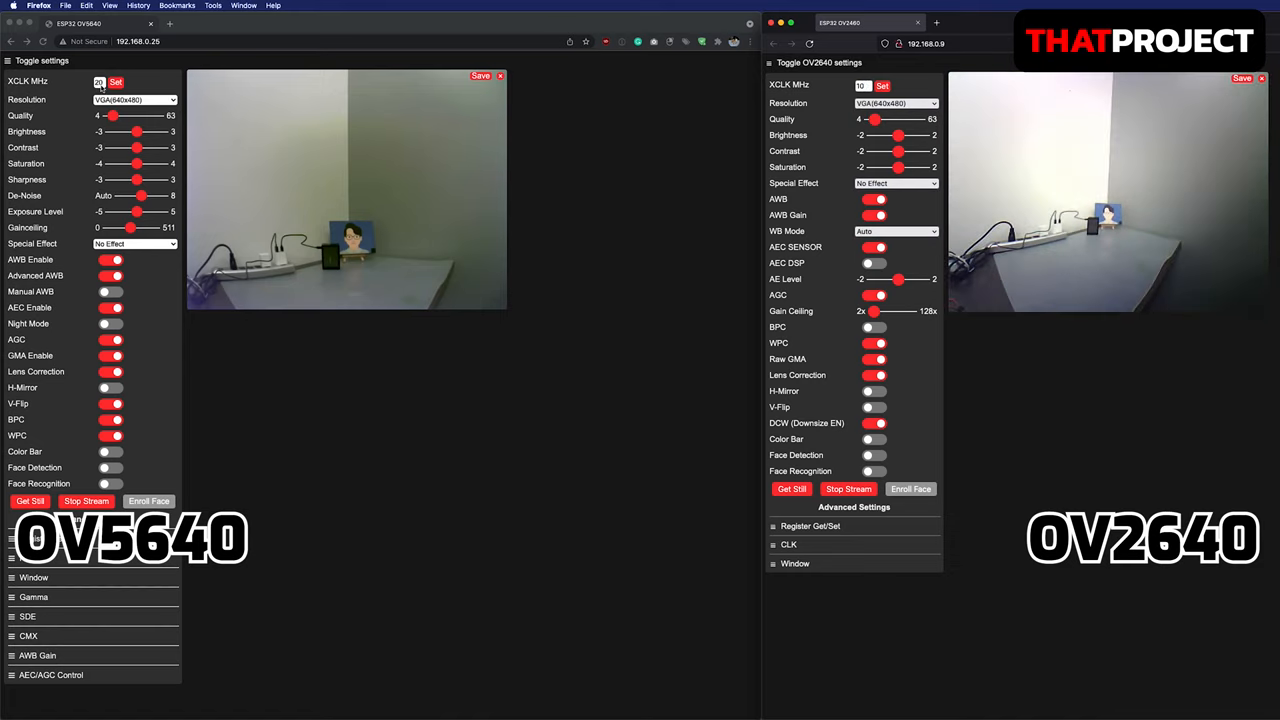
pyautogui.click(128, 82)
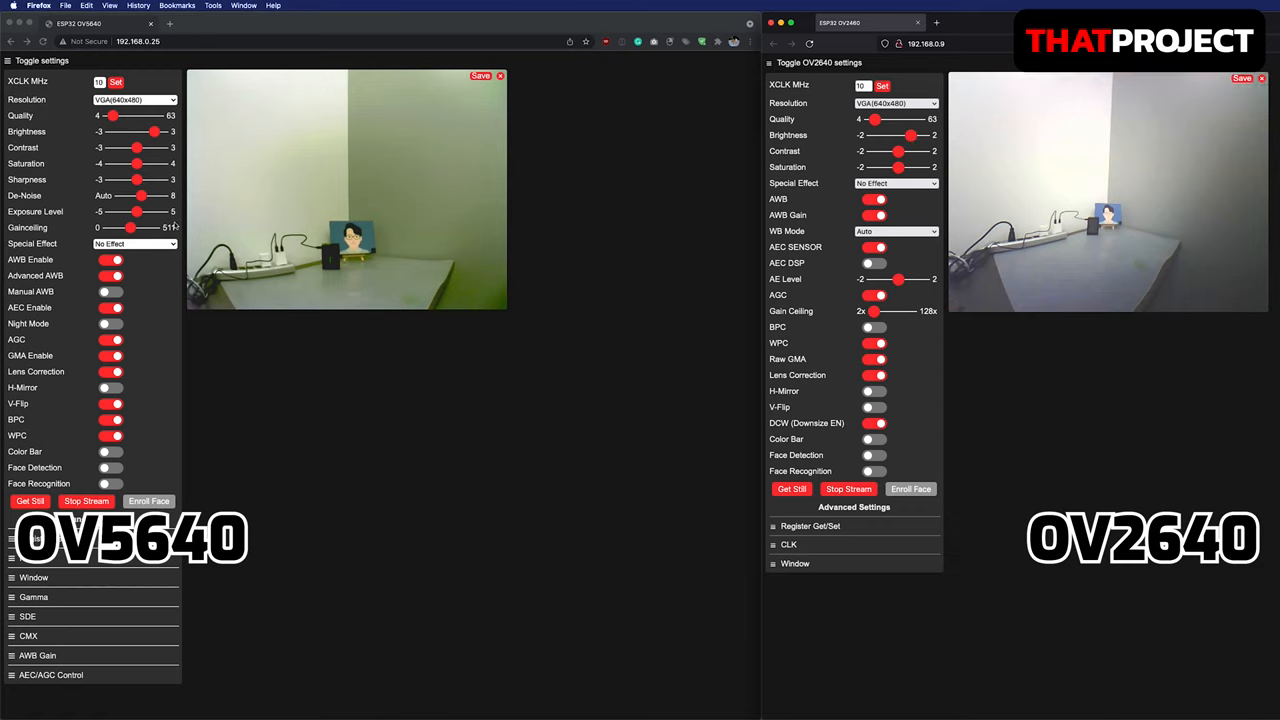
# - Raise the OV5640 brightness, return it to centre, and bring up its resolution choices
pyautogui.moveTo(140, 212); pyautogui.dragTo(156, 212)
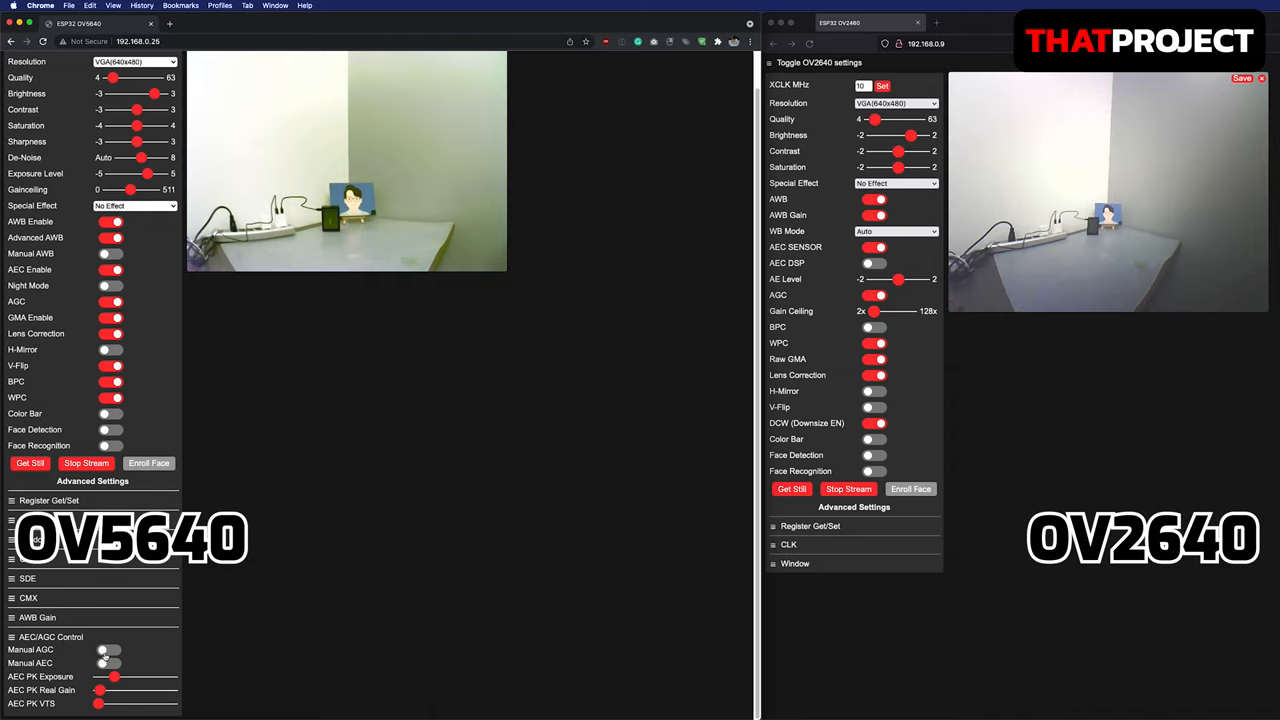
pyautogui.click(110, 648)
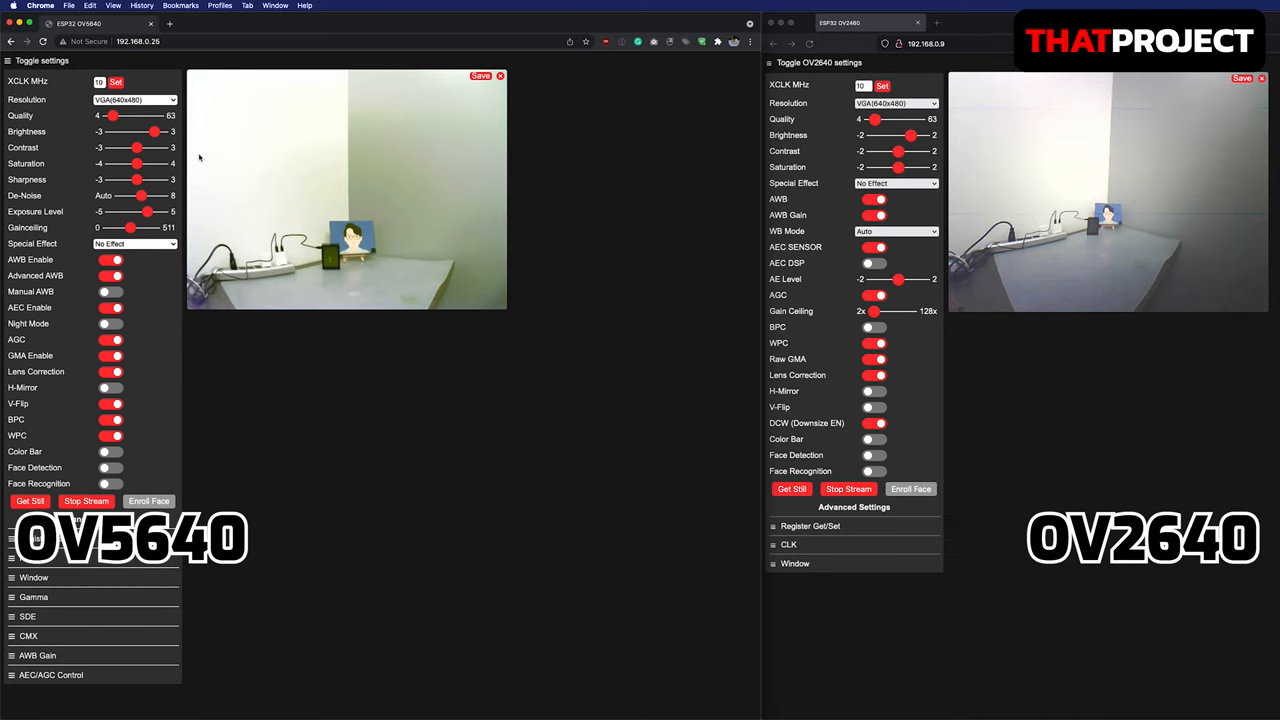
pyautogui.click(138, 100)
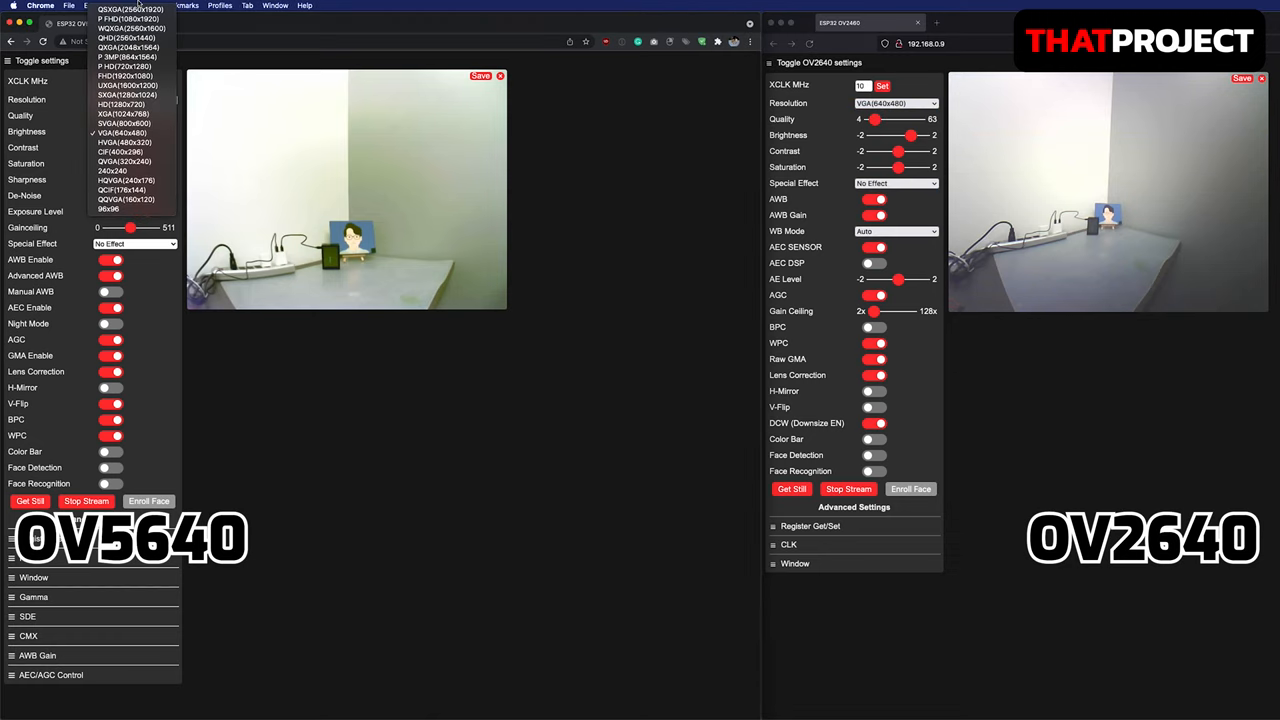
# - Choose a much higher OV5640 resolution so its stream fills most of the window
pyautogui.click(130, 16)
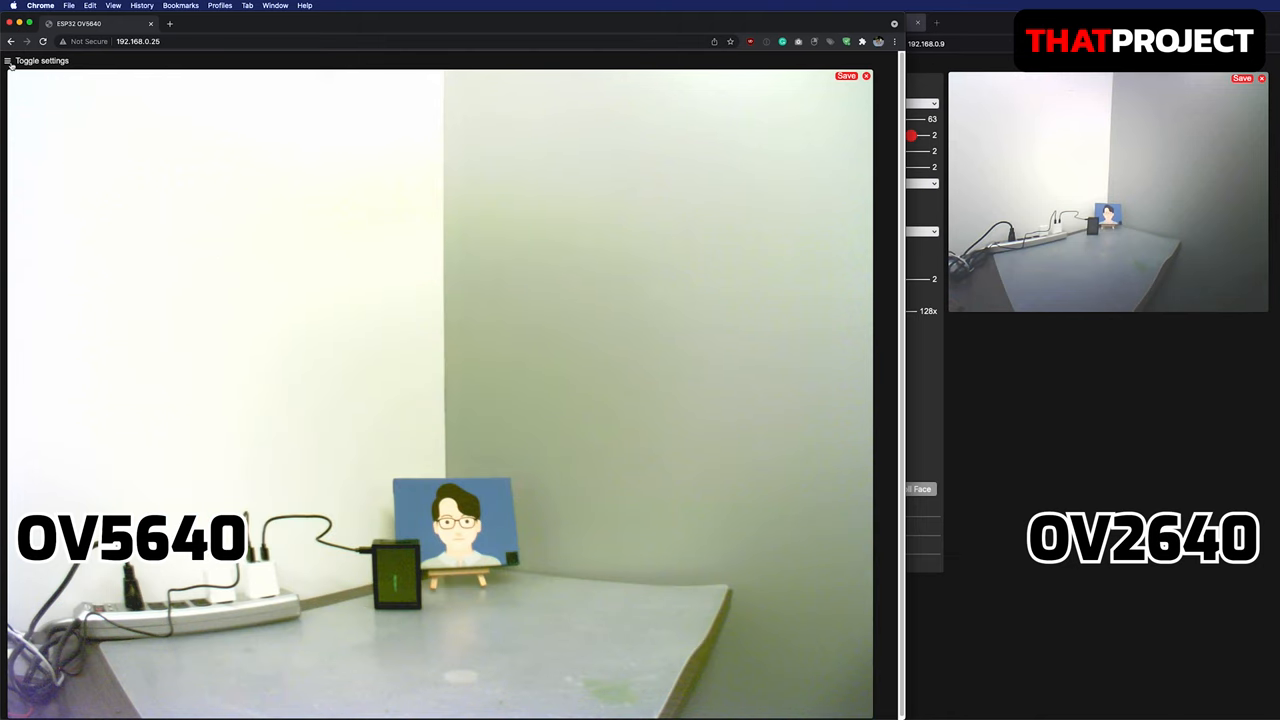
# - Switch the OV5640 to another high resolution and view it full-size beside the OV2640
pyautogui.click(10, 64)
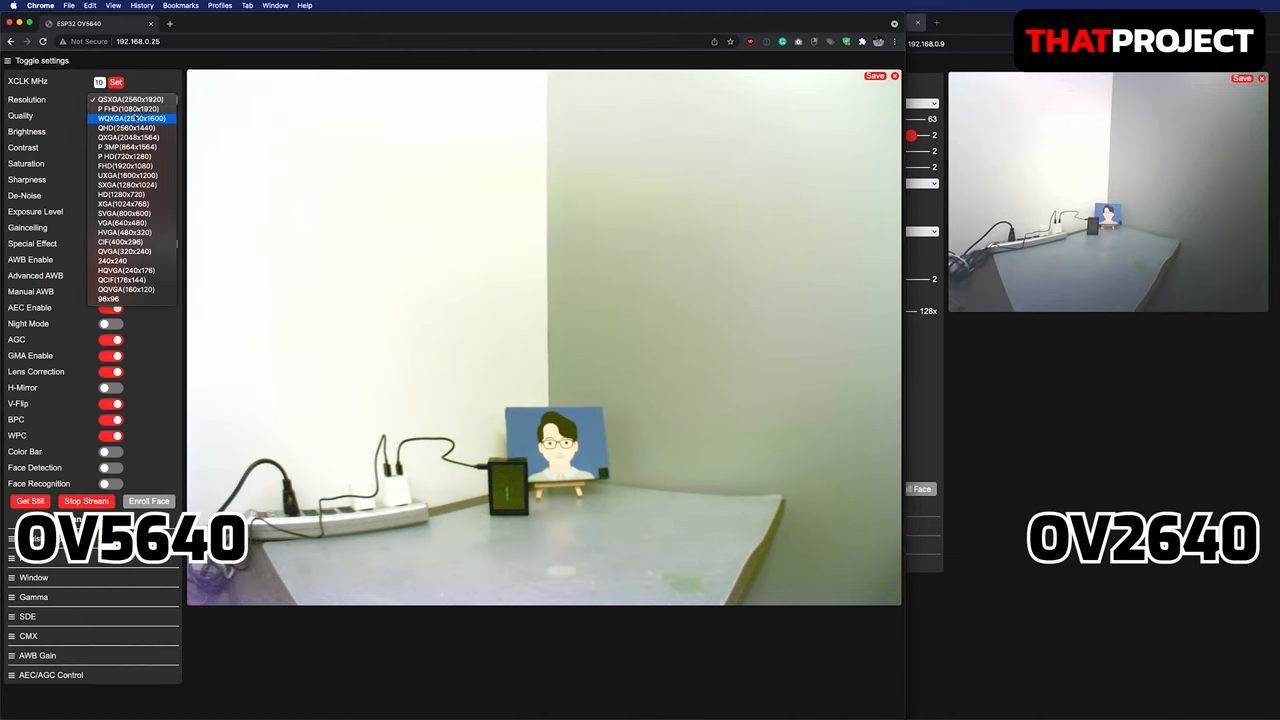
pyautogui.click(128, 120)
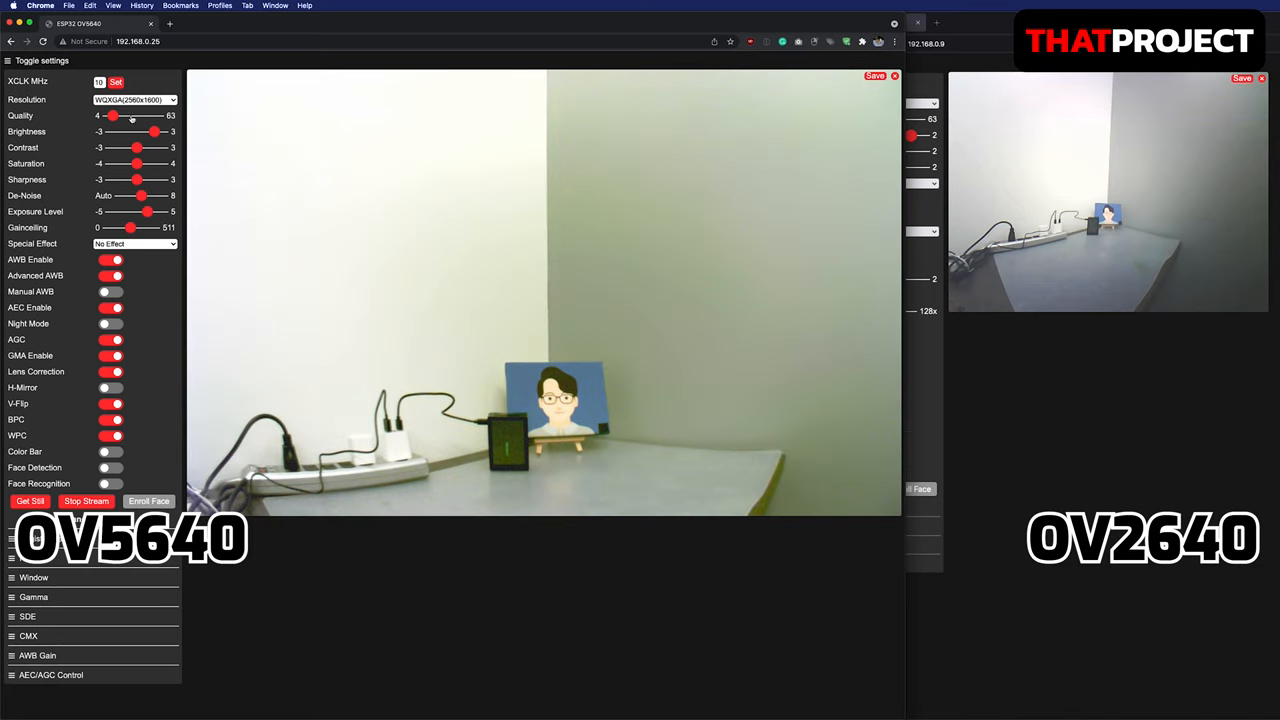
pyautogui.click(8, 64)
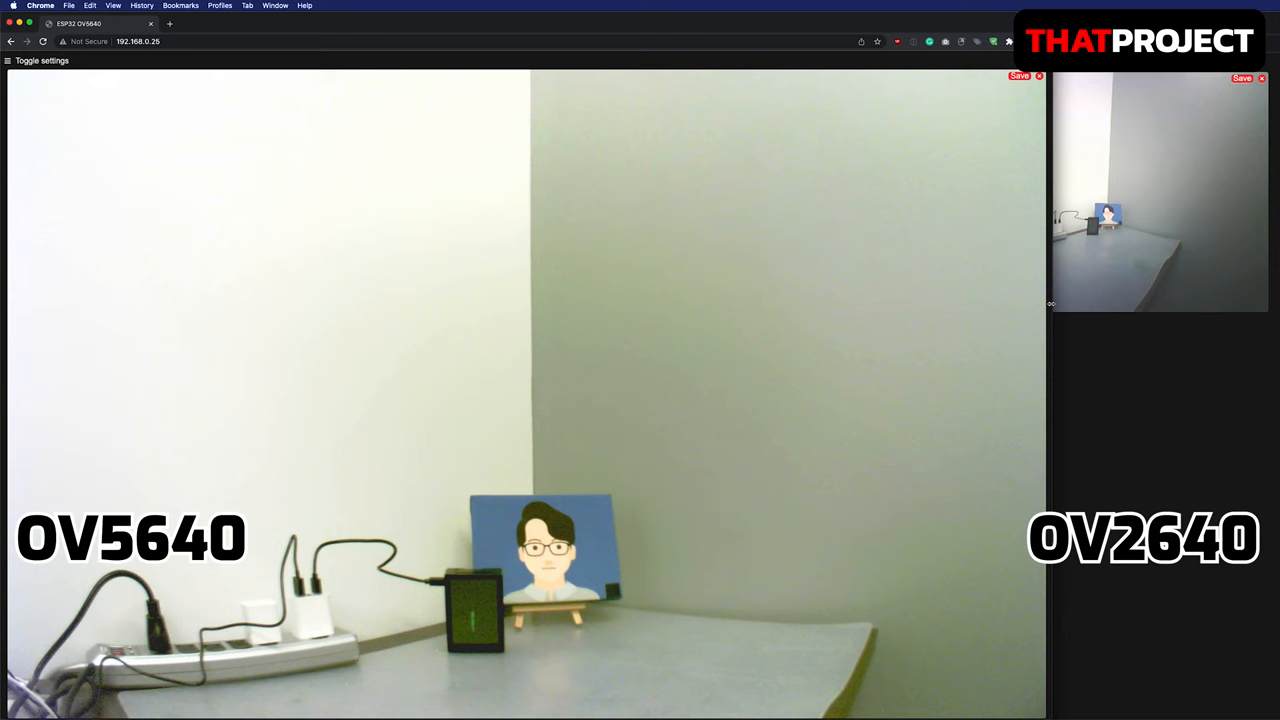
# - Try a further OV5640 resolution full-size, then reopen its resolution list for the next pick
pyautogui.click(12, 66)
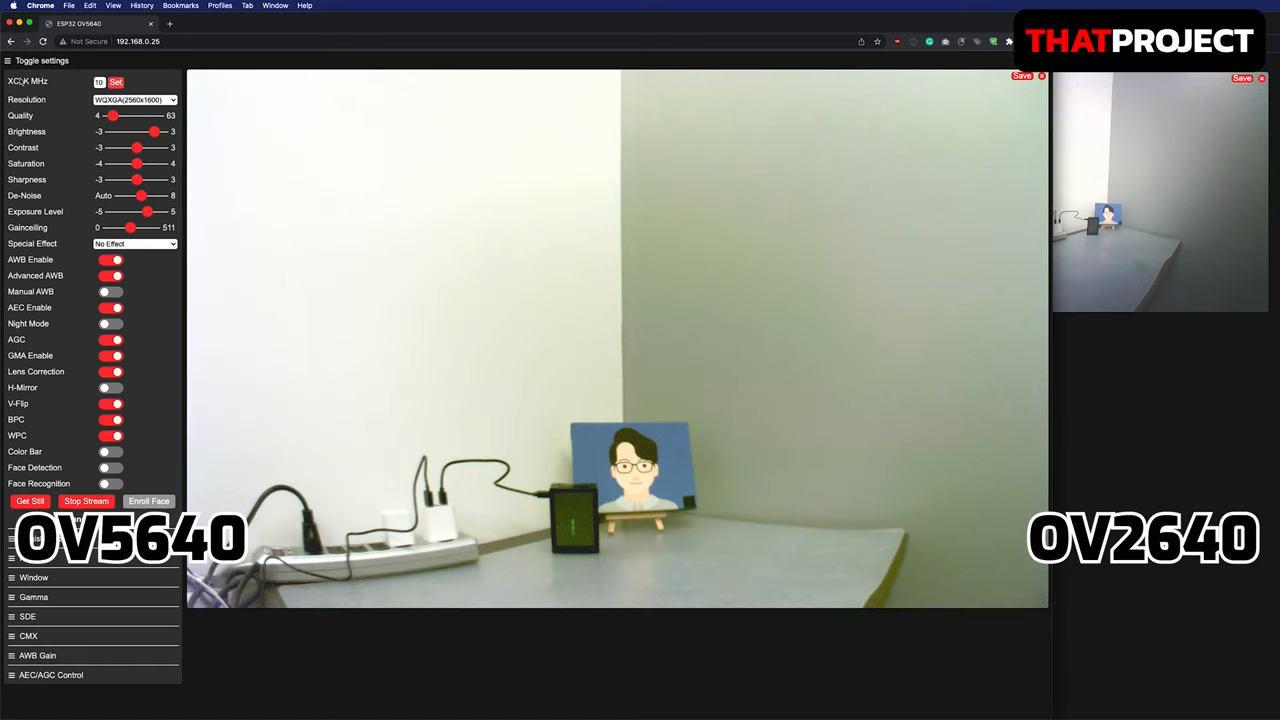
pyautogui.click(140, 100)
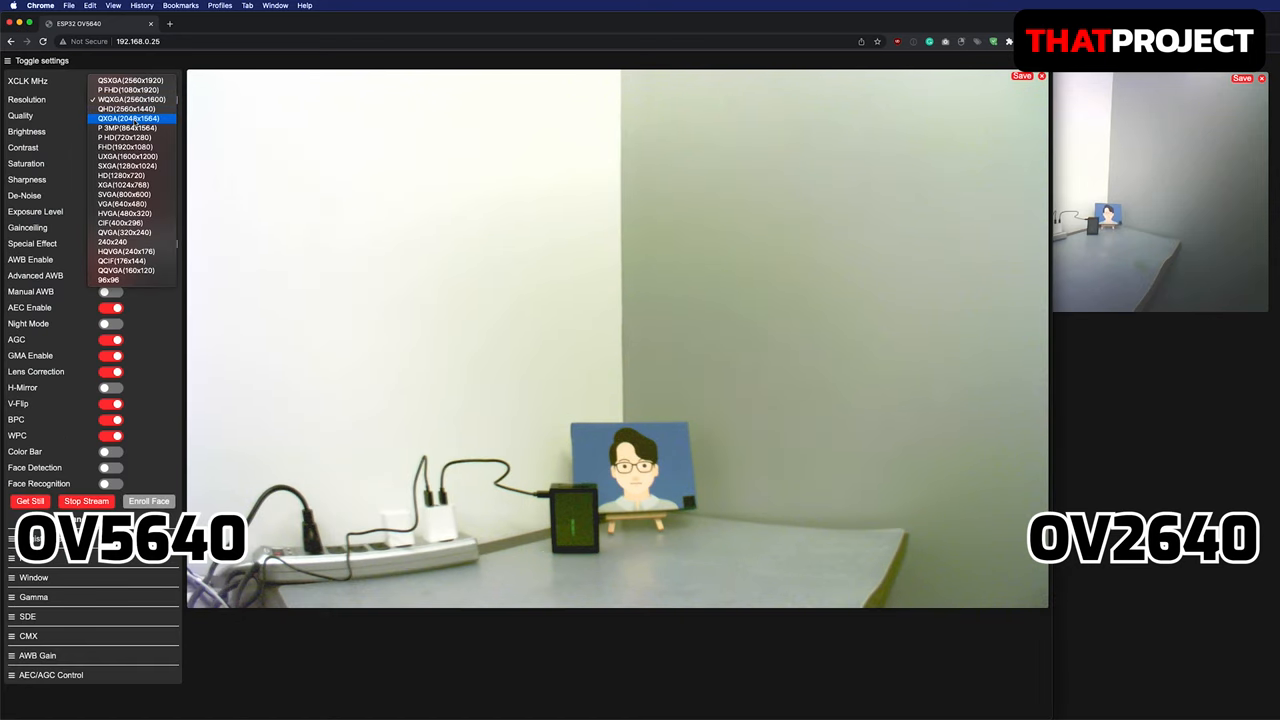
pyautogui.click(136, 118)
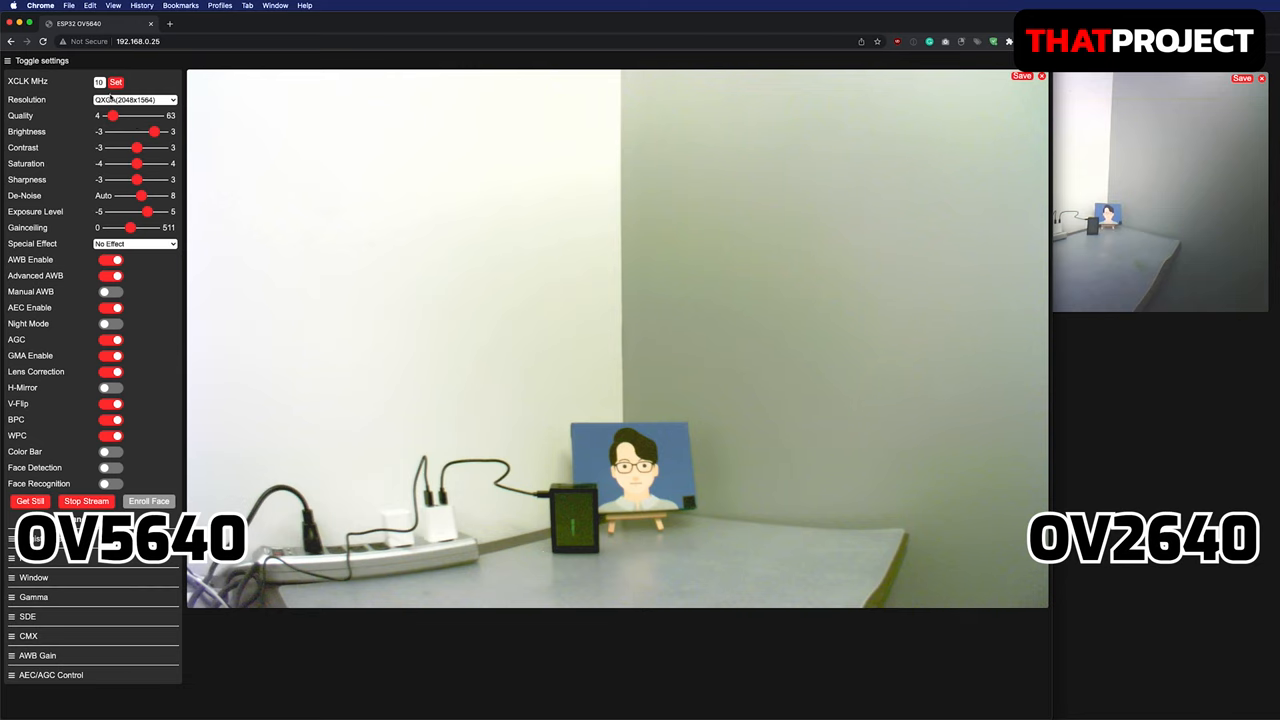
pyautogui.click(10, 64)
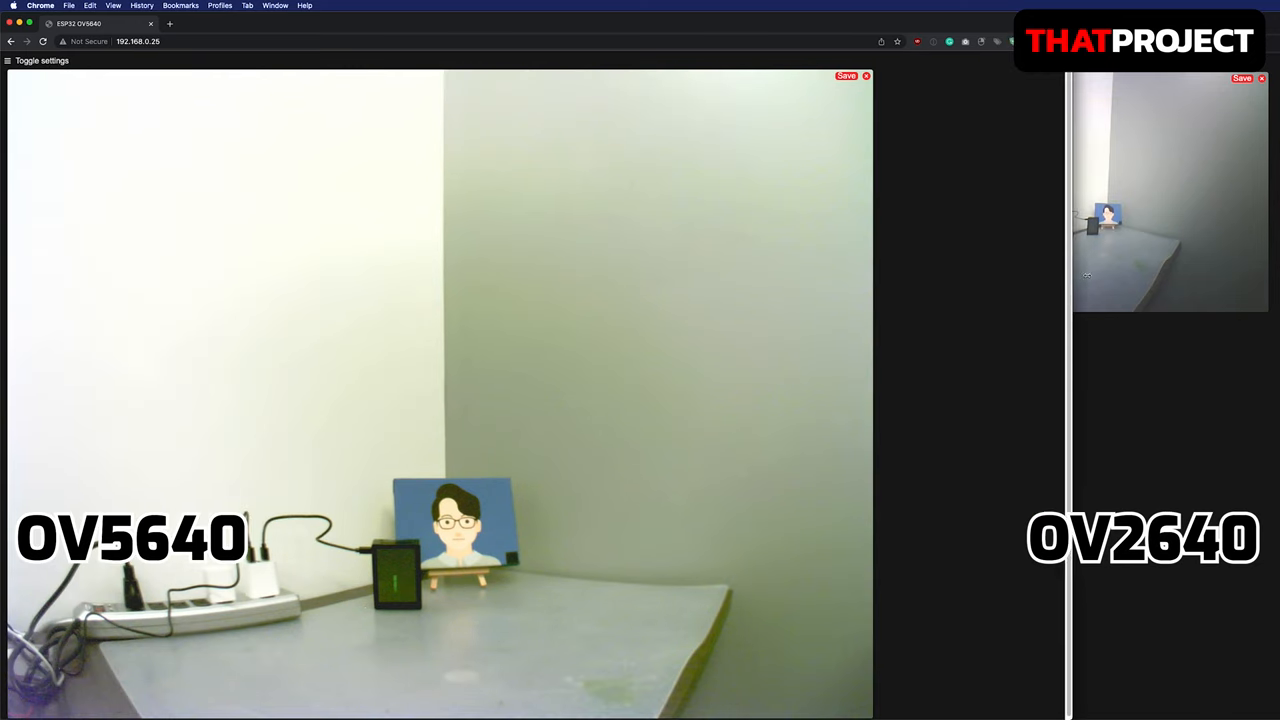
pyautogui.click(12, 64)
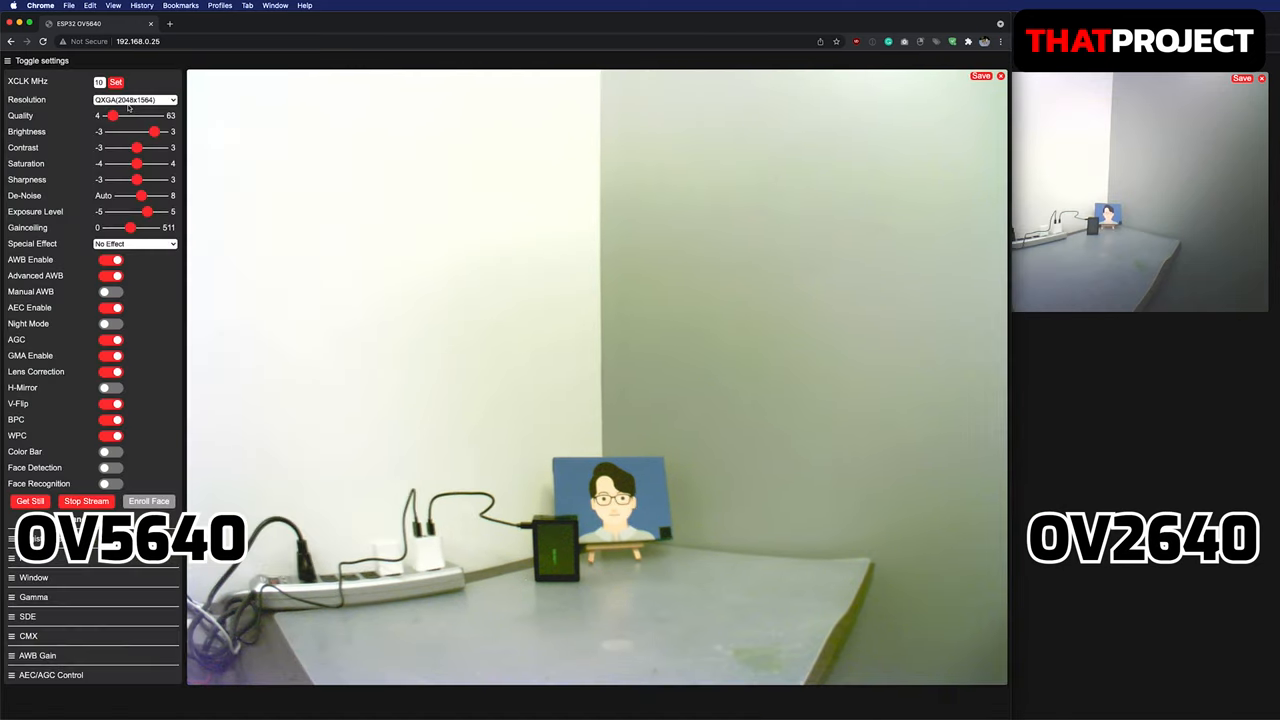
pyautogui.click(136, 100)
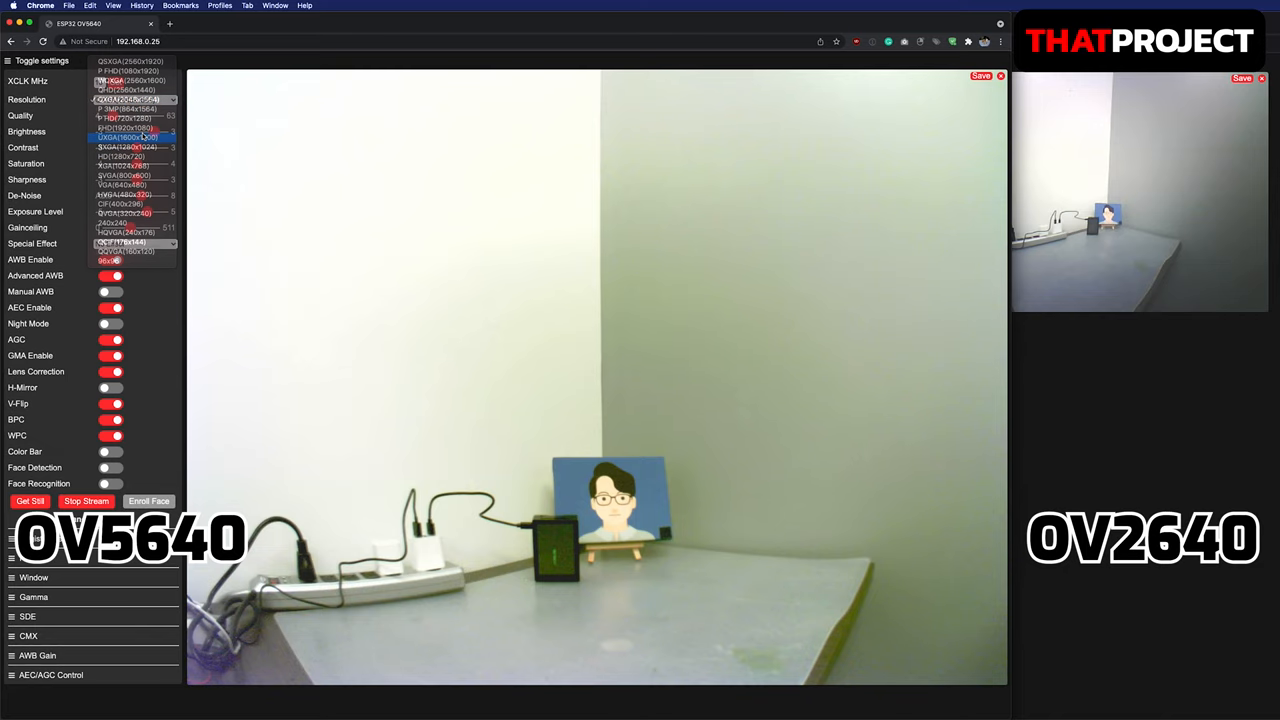